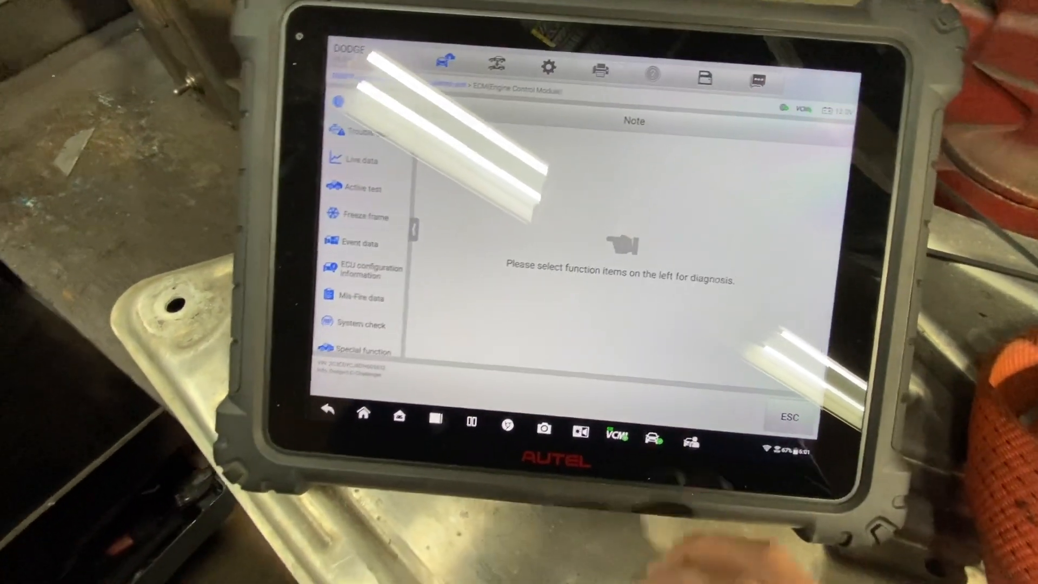
Show the ECM's stored freeze frame records, listing the P0303 entries
{"action": "left_click", "coordinate": [362, 217]}
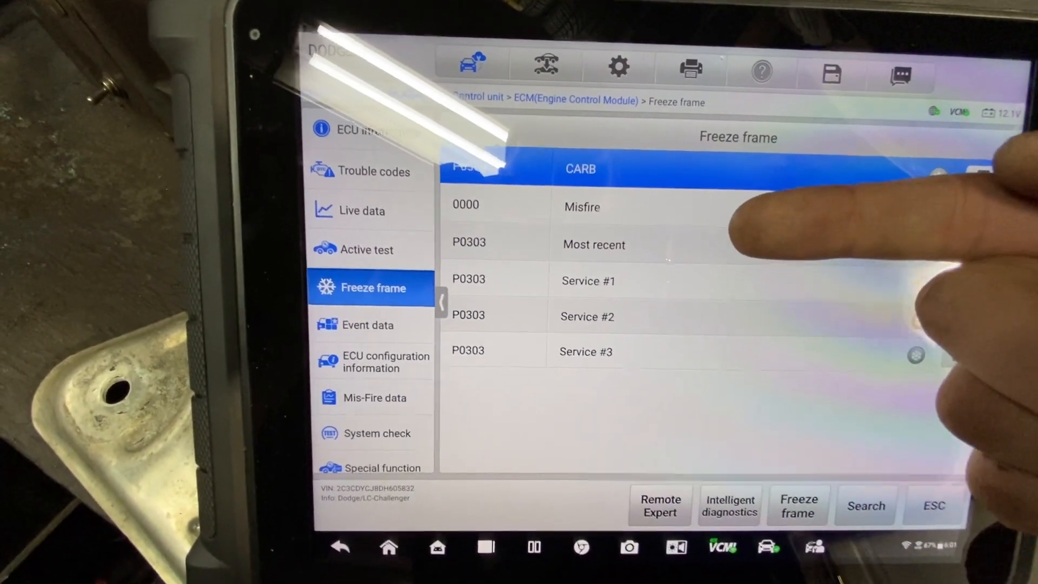
View the Most recent P0303 freeze frame's loop status, throttle, torque and fuel trim values
{"action": "left_click", "coordinate": [592, 244]}
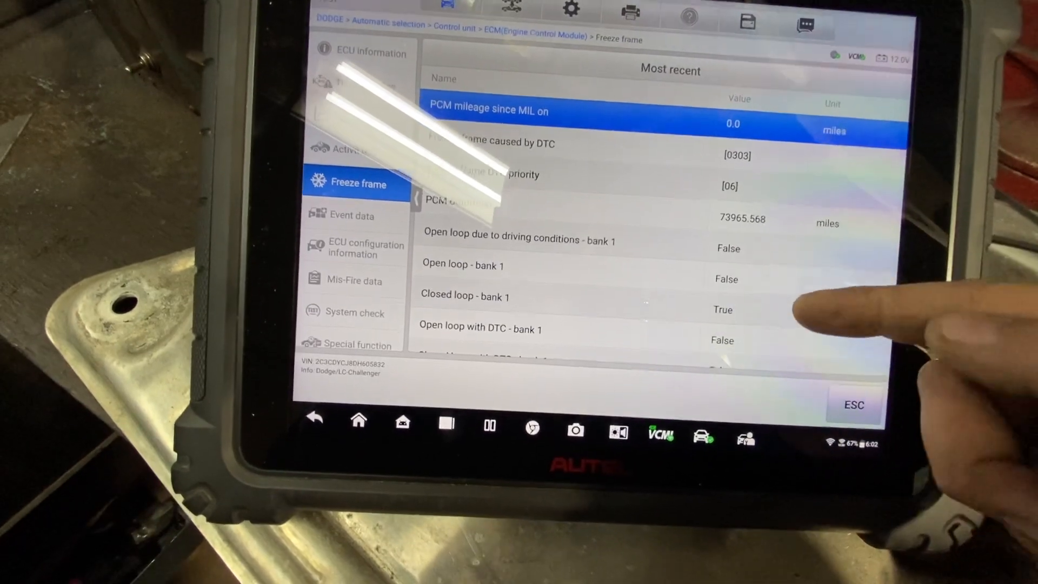
{"action": "scroll", "scroll_direction": "down", "scroll_amount": 3}
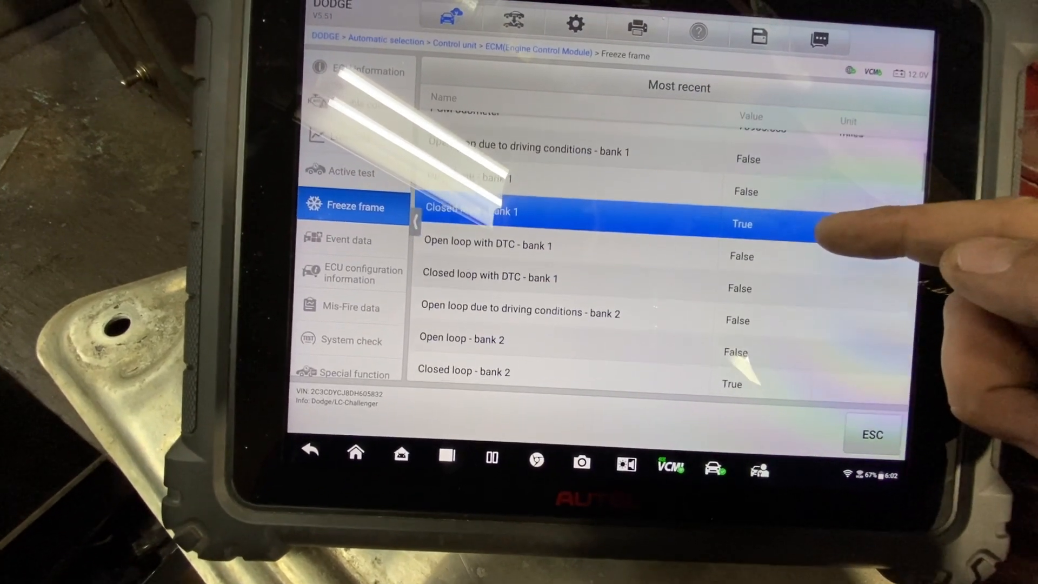
{"action": "scroll", "scroll_direction": "down", "scroll_amount": 3}
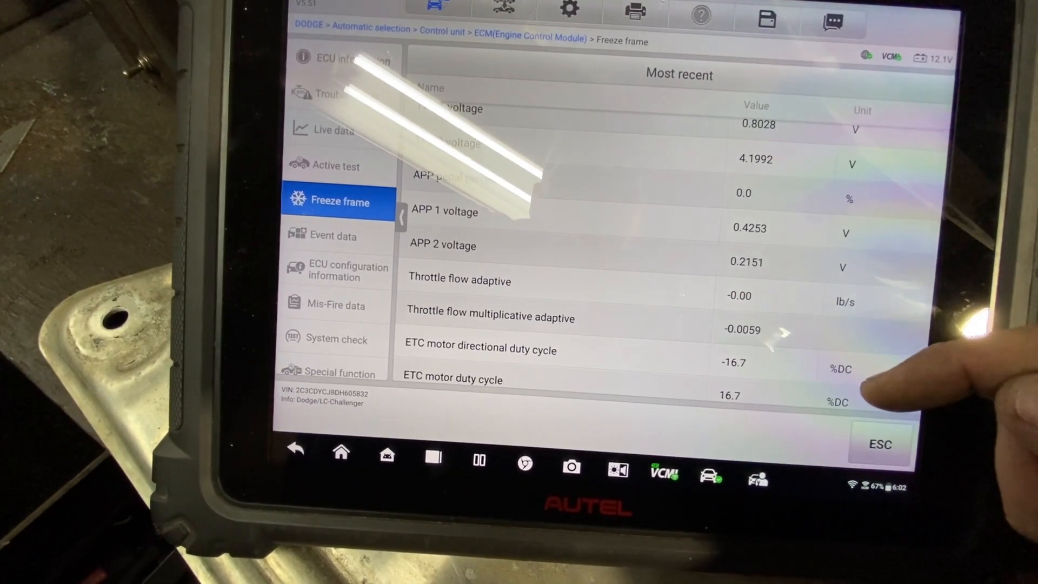
{"action": "scroll", "scroll_direction": "down", "scroll_amount": 3}
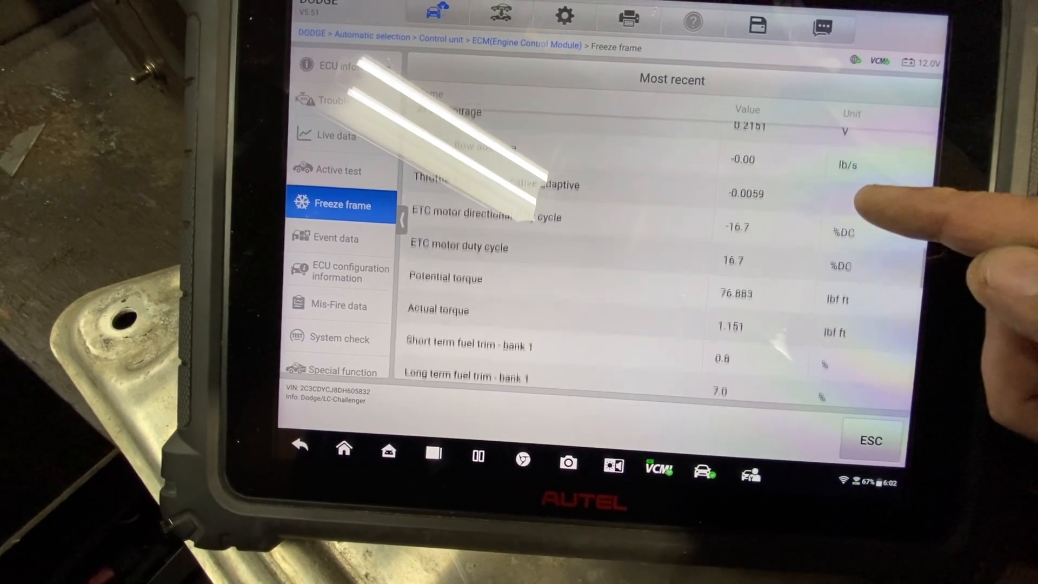
{"action": "scroll", "scroll_direction": "down", "scroll_amount": 3}
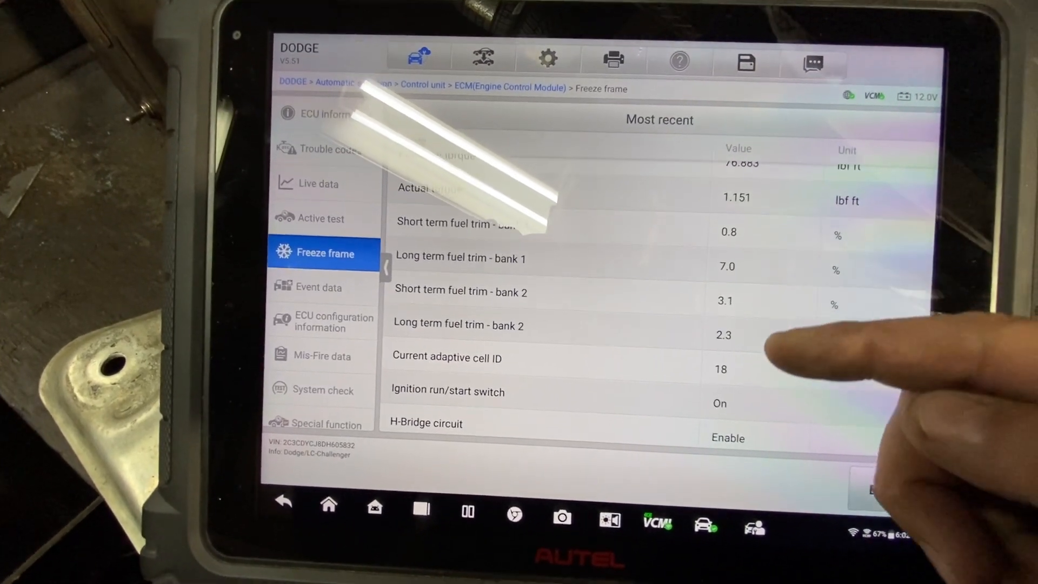
{"action": "scroll", "scroll_direction": "down", "scroll_amount": 3}
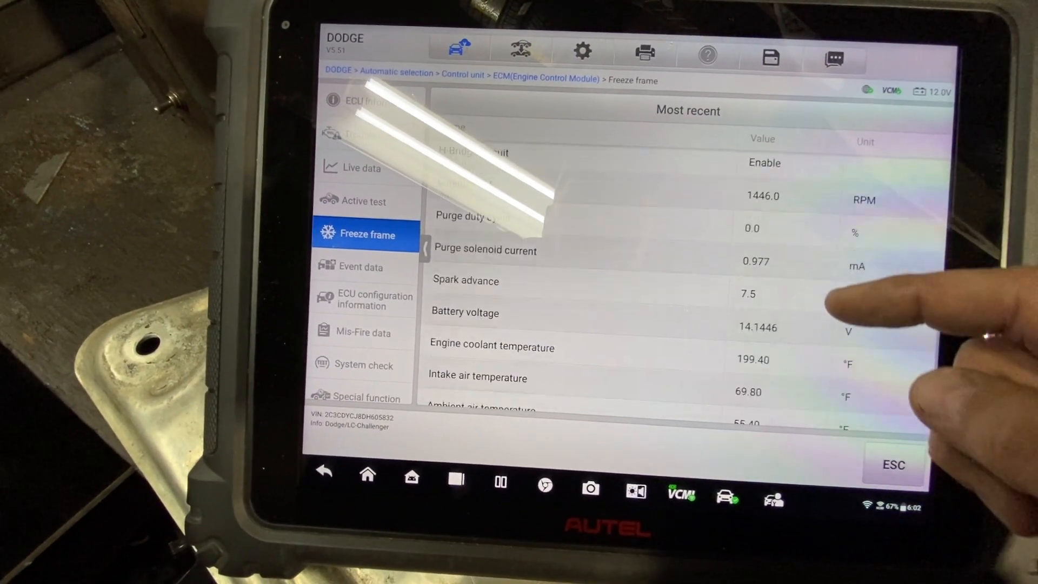
{"action": "scroll", "scroll_direction": "down", "scroll_amount": 3}
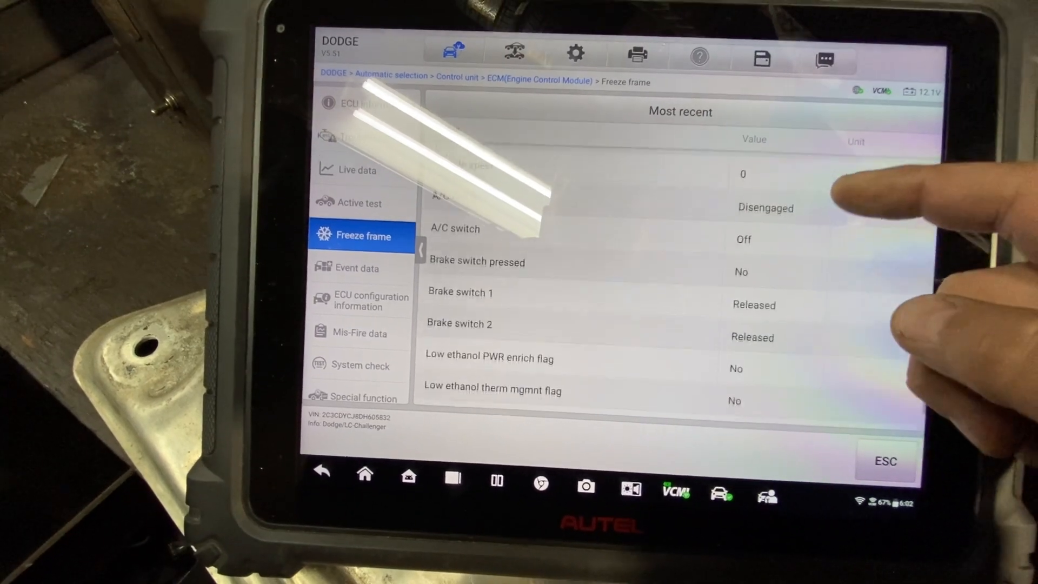
{"action": "scroll", "scroll_direction": "down", "scroll_amount": 3}
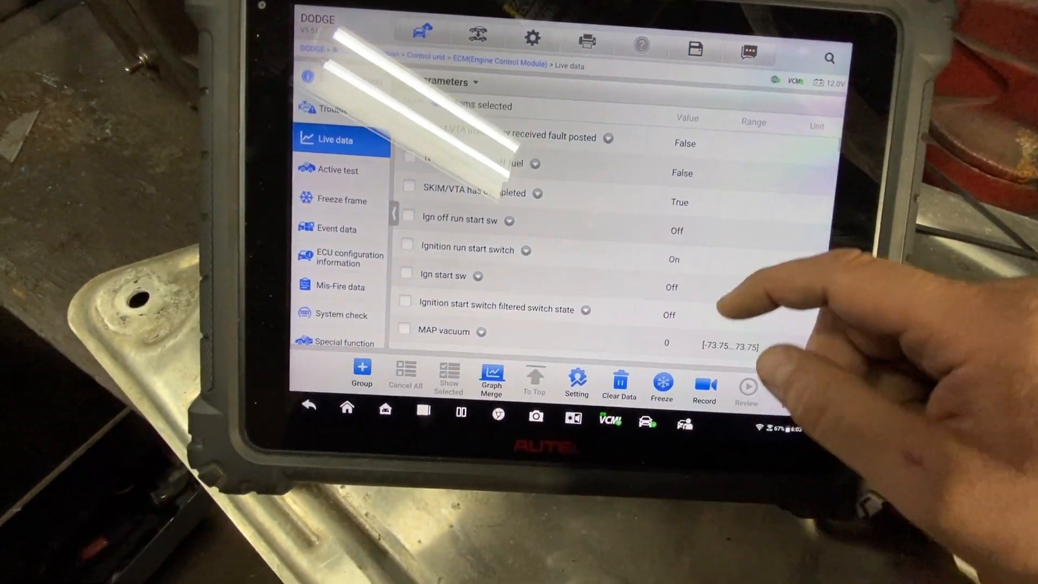
Clear the 'sho' search so the full live data parameter list is shown again
{"action": "scroll", "scroll_direction": "down", "scroll_amount": 3}
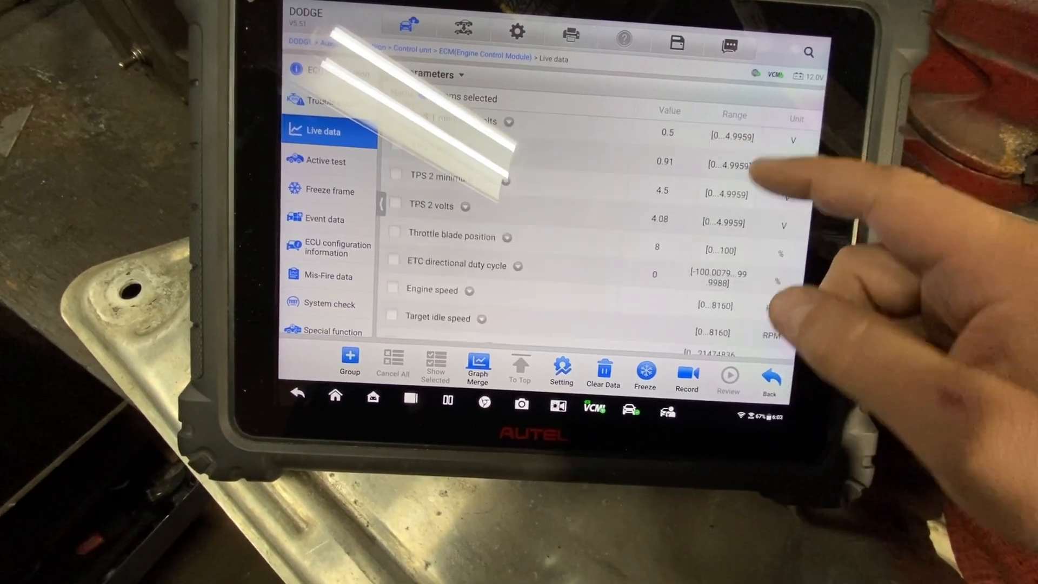
{"action": "scroll", "scroll_direction": "down", "scroll_amount": 3}
{"action": "type", "text": "sho"}
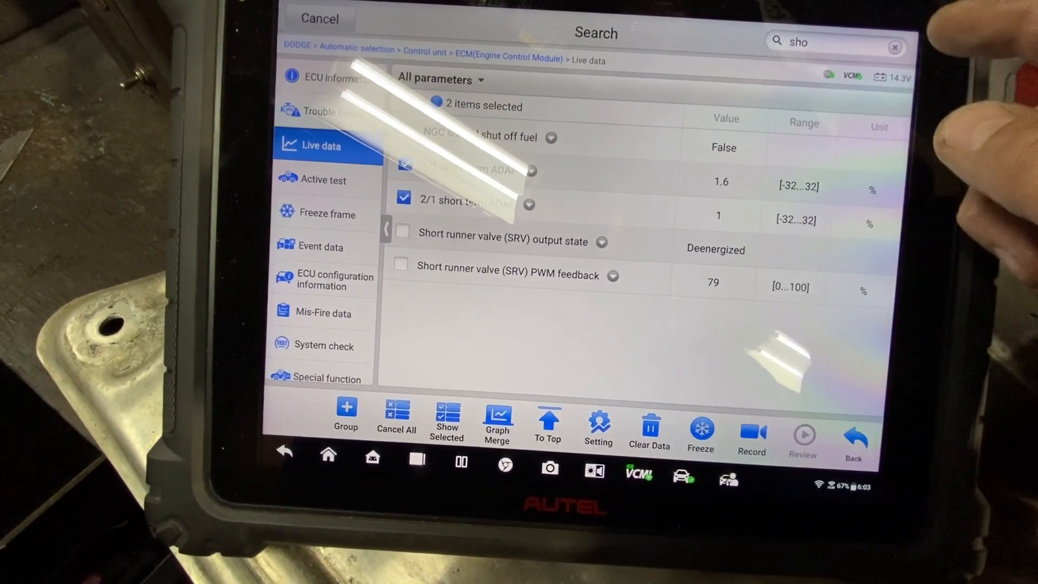
{"action": "left_click", "coordinate": [894, 47]}
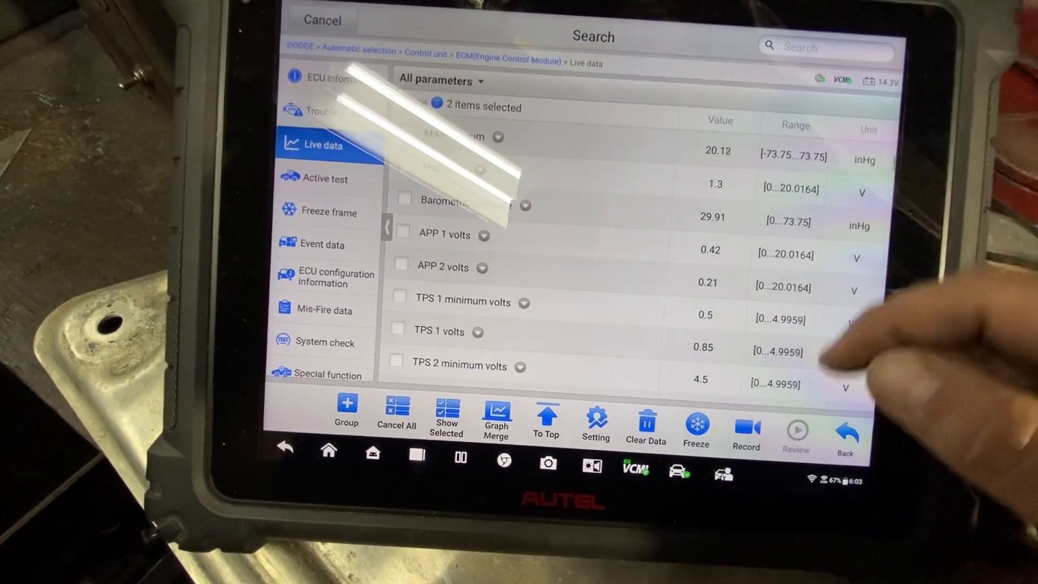
{"action": "scroll", "scroll_direction": "down", "scroll_amount": 3}
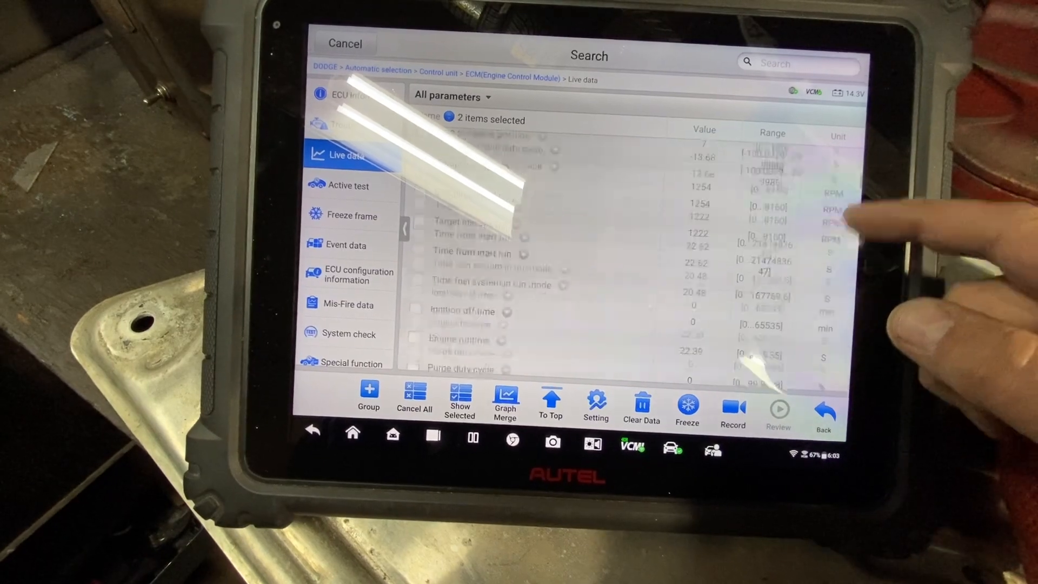
{"action": "scroll", "scroll_direction": "down", "scroll_amount": 3}
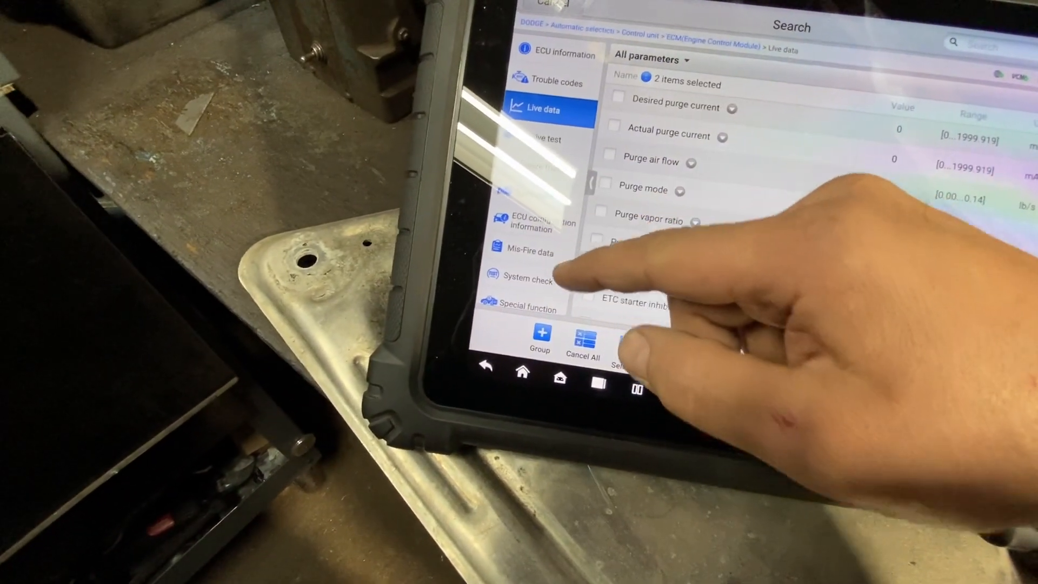
Switch to the engine module's Mis-Fire data view
{"action": "left_click", "coordinate": [526, 249]}
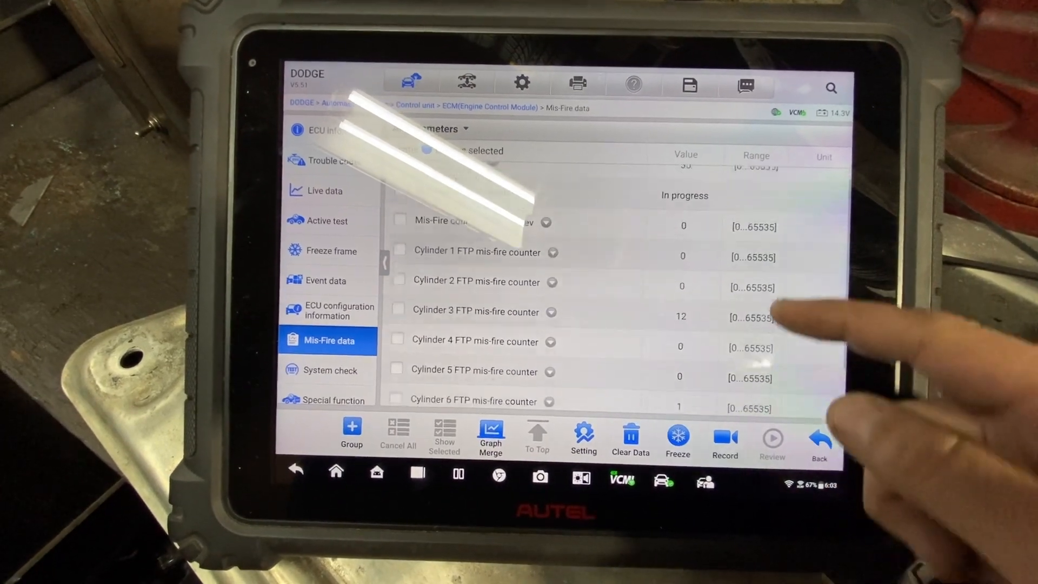
Scroll to the per-cylinder misfire counters showing 12 misfires on cylinder 3
{"action": "scroll", "scroll_direction": "down", "scroll_amount": 3}
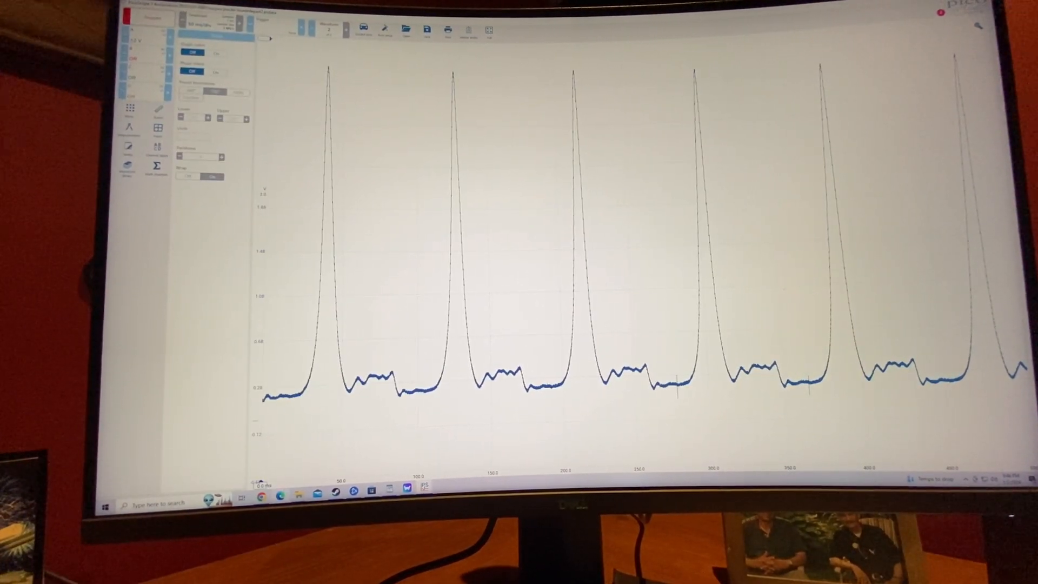
Turn rotation rulers On to shade each engine cycle over the pressure waveform
{"action": "left_click", "coordinate": [215, 176]}
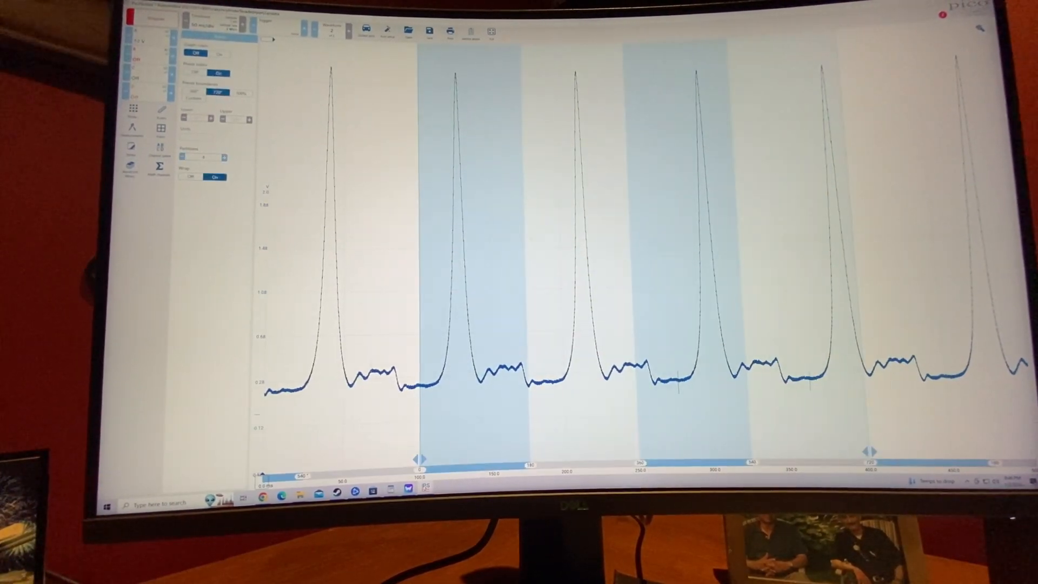